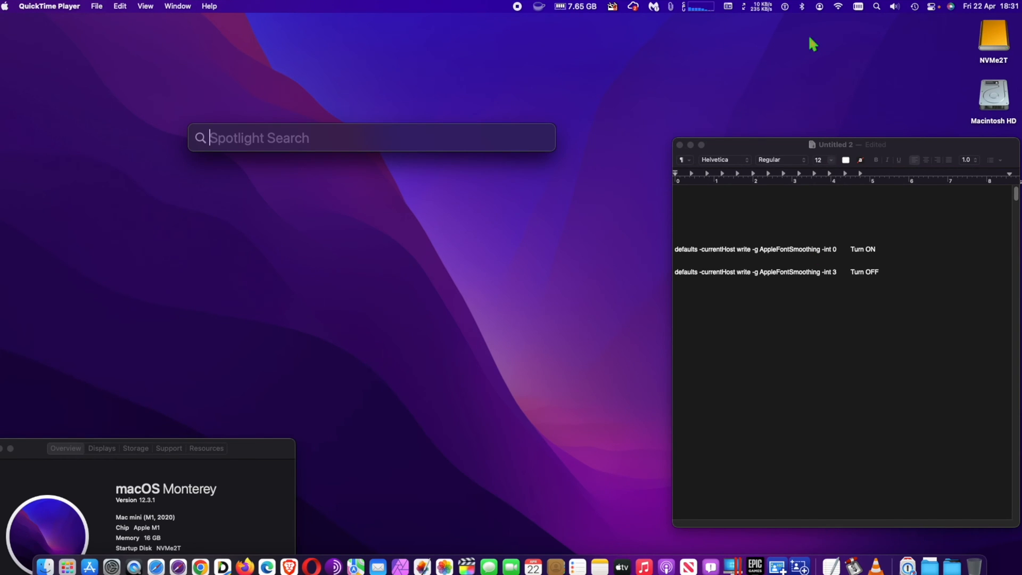
# Step: Search Spotlight for 'terminal' and launch the Terminal app
pyautogui.write('terminal')
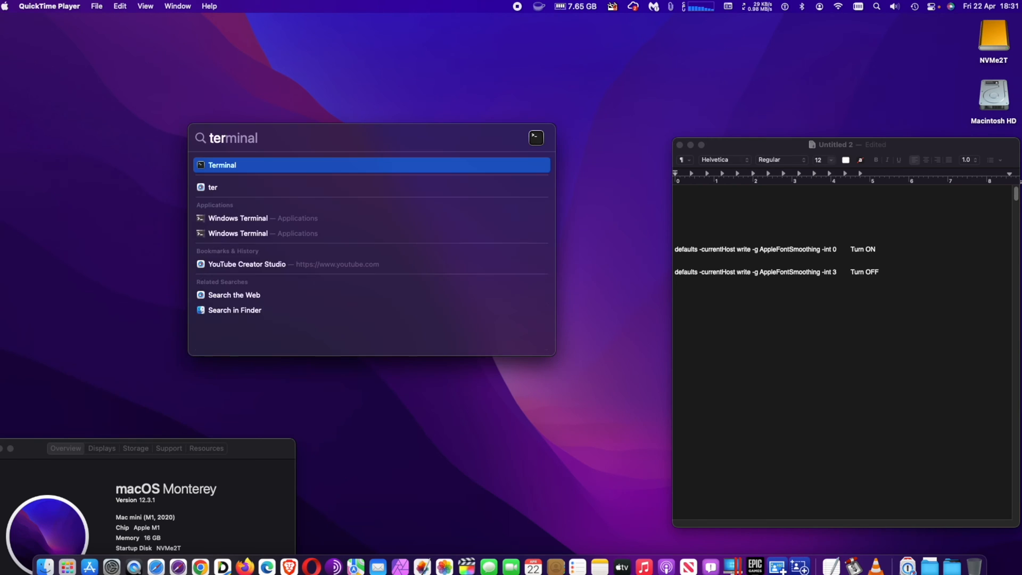
pyautogui.click(222, 164)
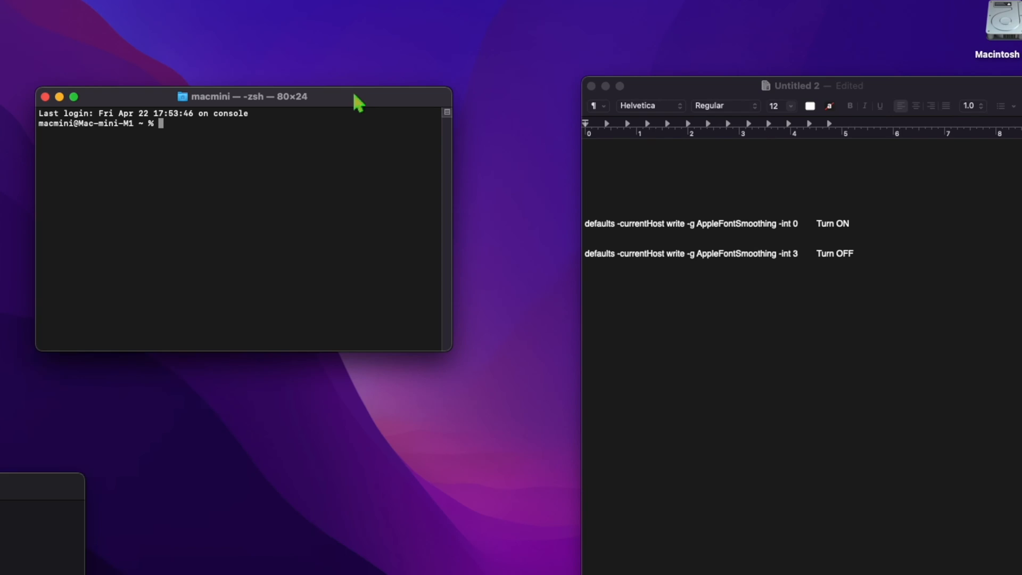
# Step: Bring the TextEdit notes document to the front to copy the Turn ON command
pyautogui.click(801, 224)
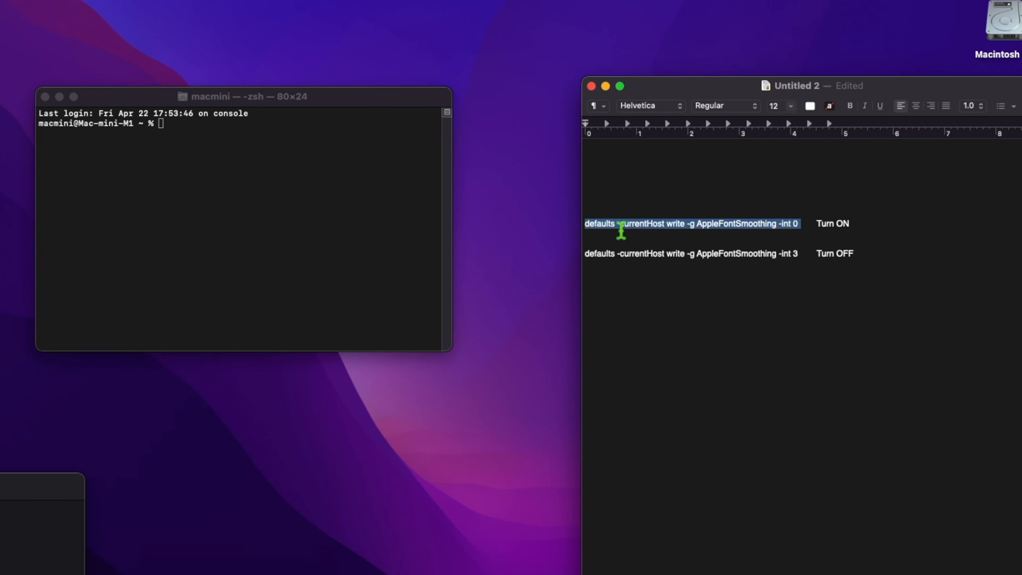
pyautogui.moveTo(212, 154)
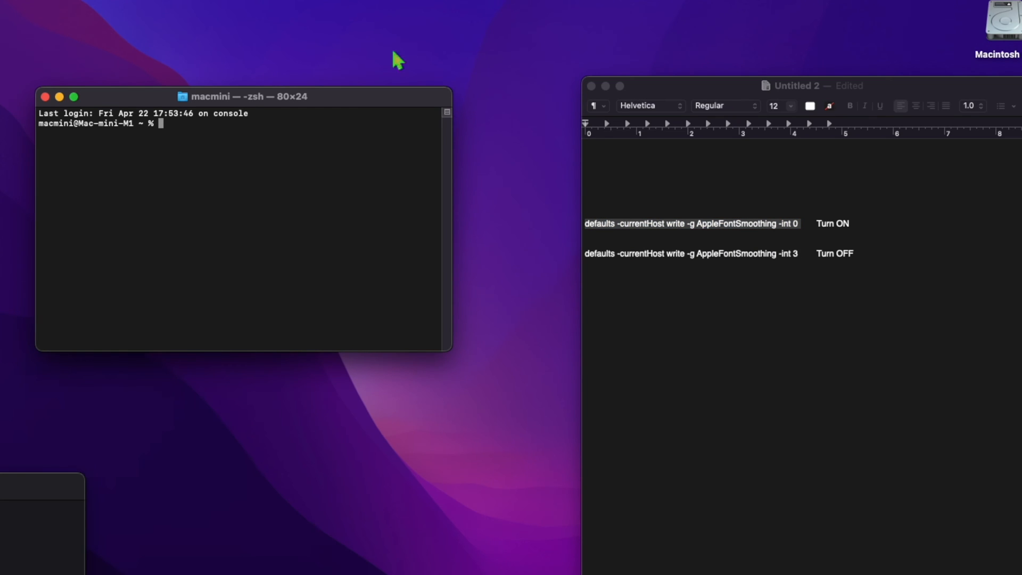
# Step: Run 'defaults -currentHost write -g AppleFontSmoothing -int 0' in Terminal
pyautogui.write('defaults -currentHost write -g AppleFontSmoothing -int 0')
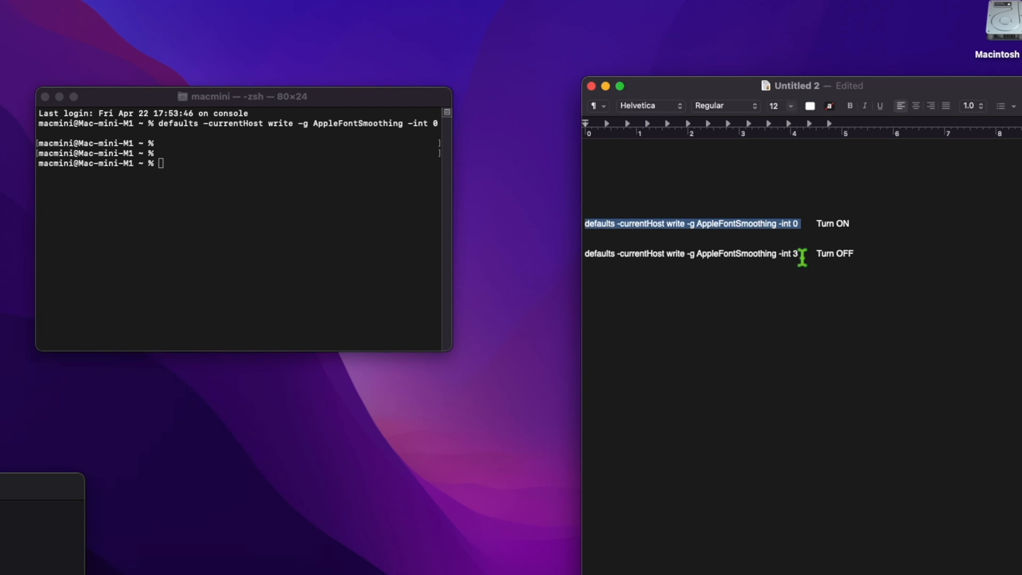
# Step: Copy the '-int 3' line and paste 'defaults -currentHost write -g AppleFontSmoothing -int 3' into Terminal
pyautogui.rightClick(690, 253)
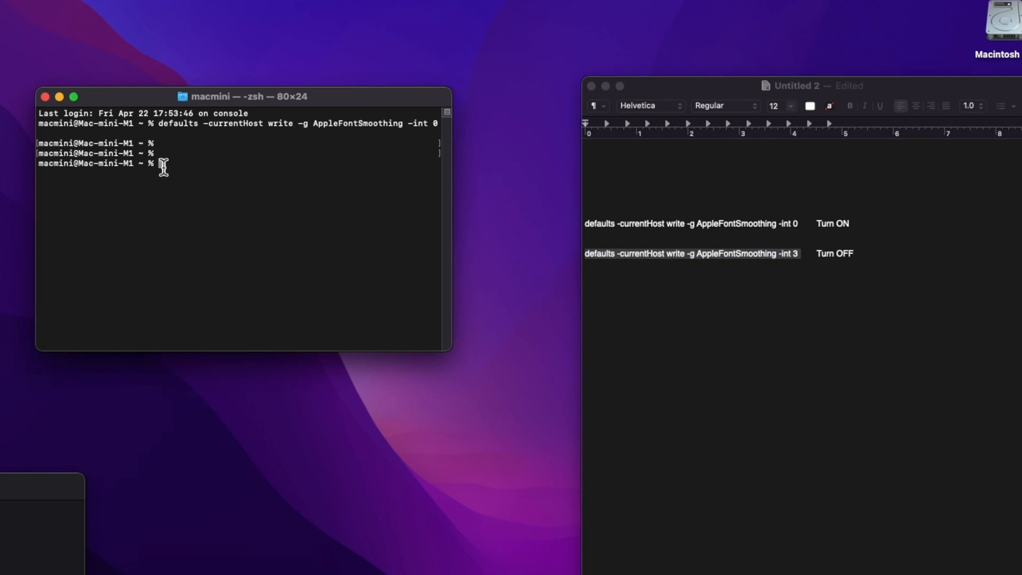
pyautogui.moveTo(516, 5)
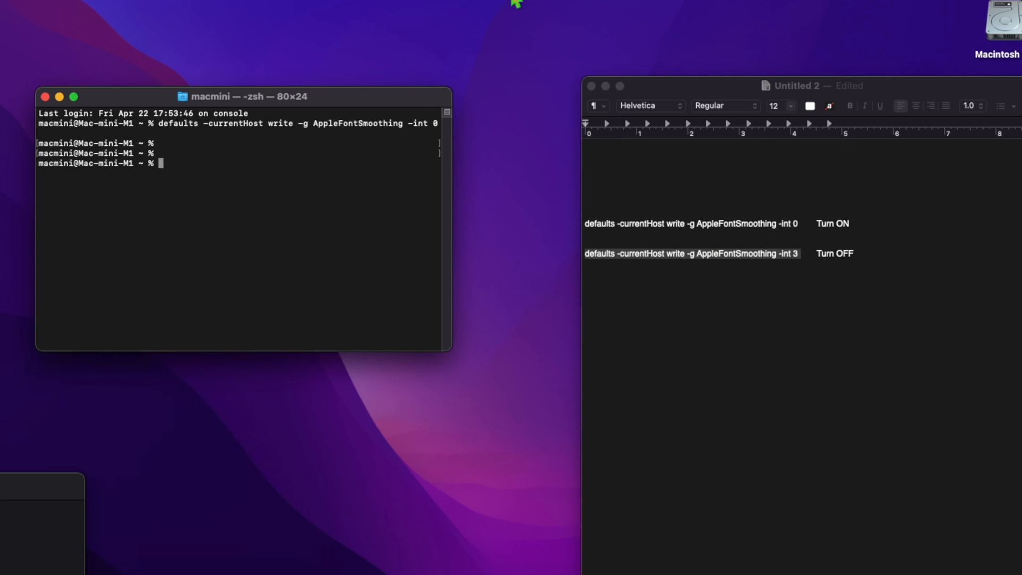
pyautogui.write('defaults -currentHost write -g AppleFontSmoothing -int 3')
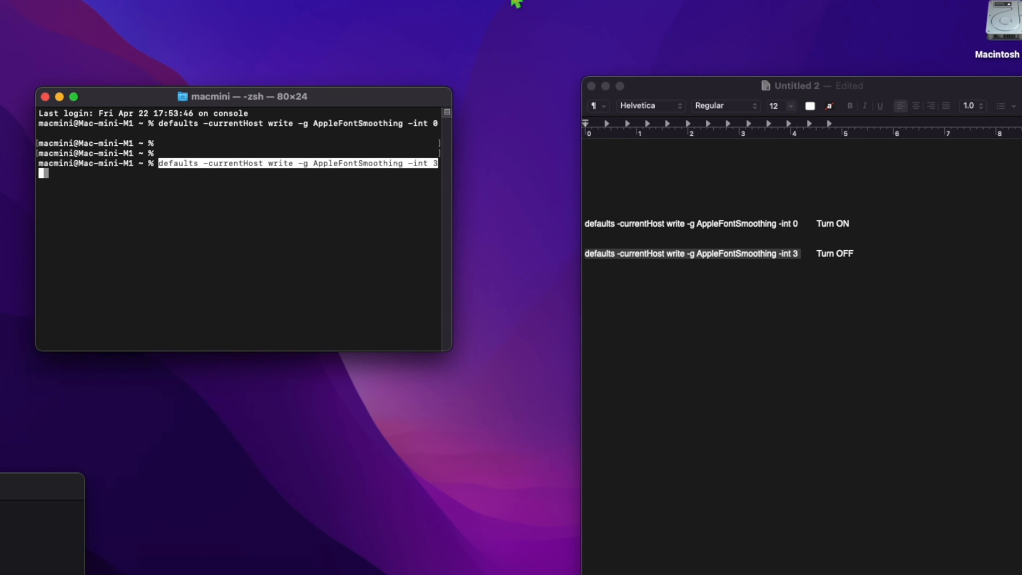